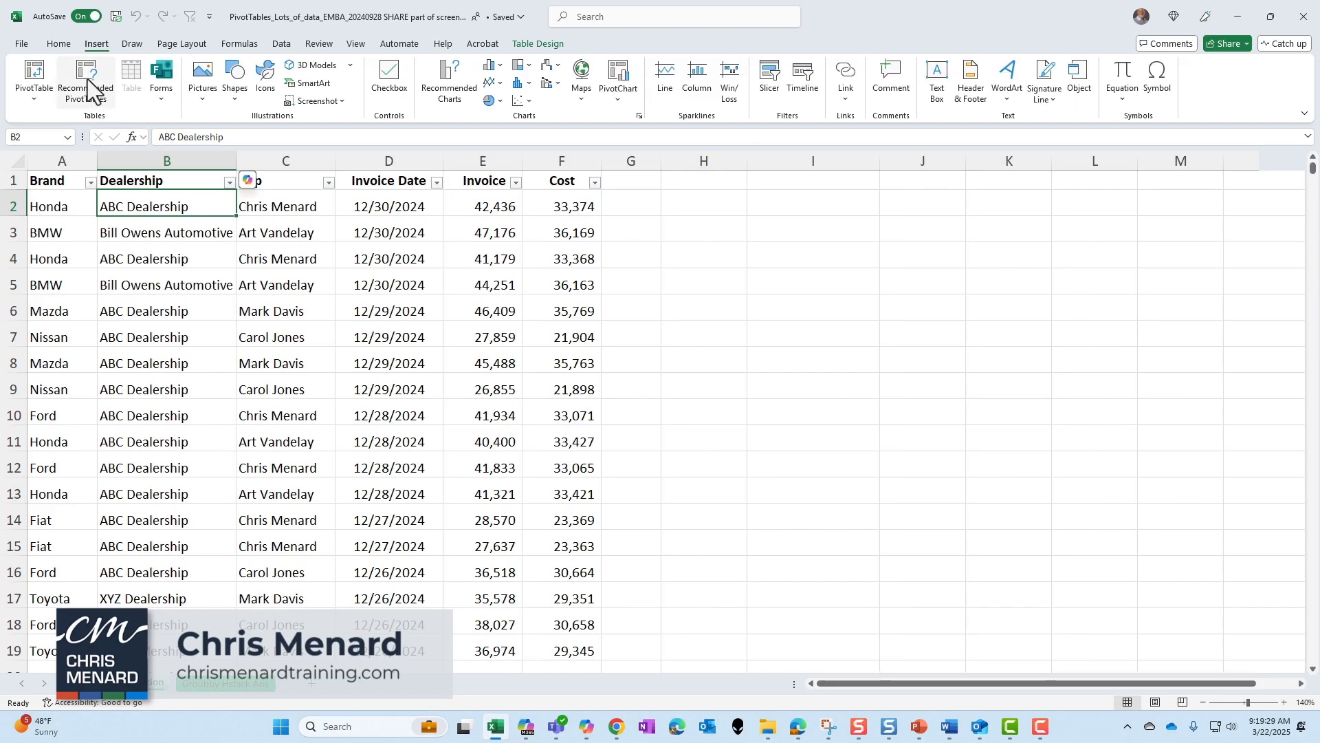
Create a PivotTable on a new worksheet with Brand and Rep rows and Sum of Invoice values.
click(28, 75)
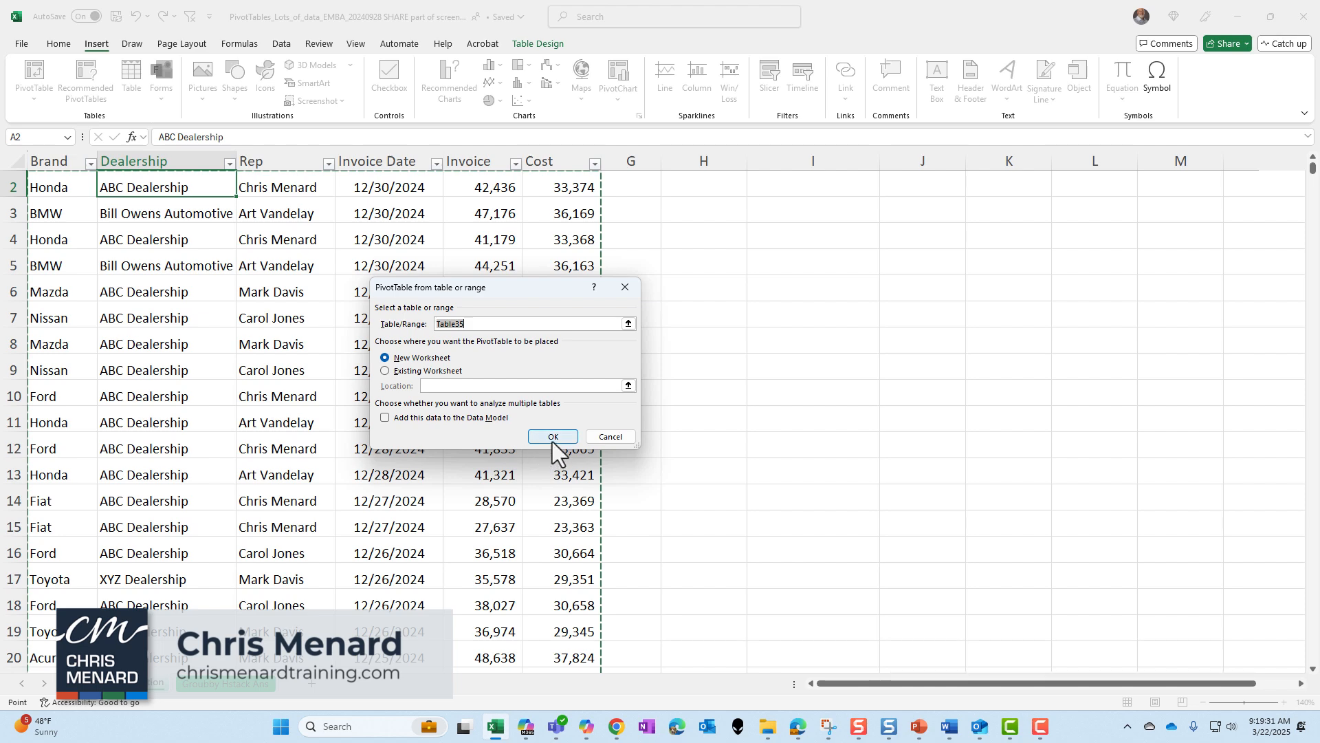
click(553, 436)
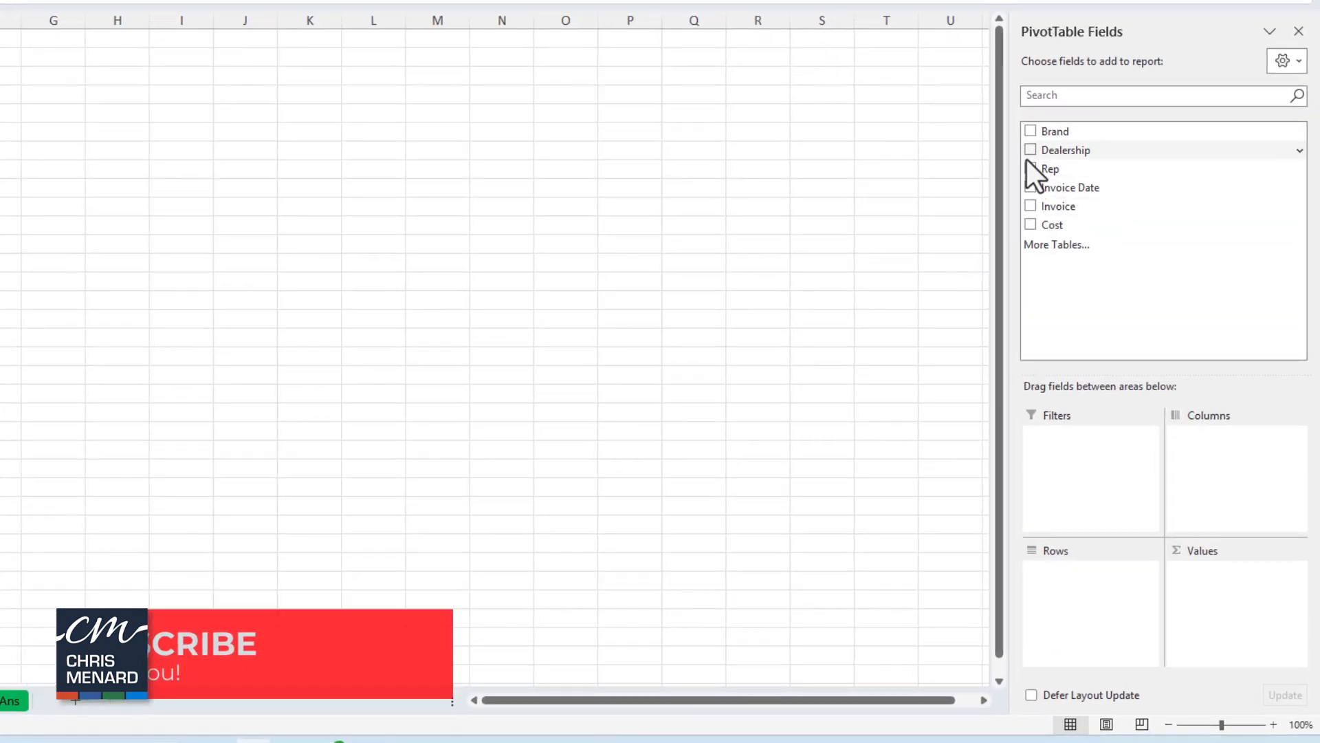
click(1030, 131)
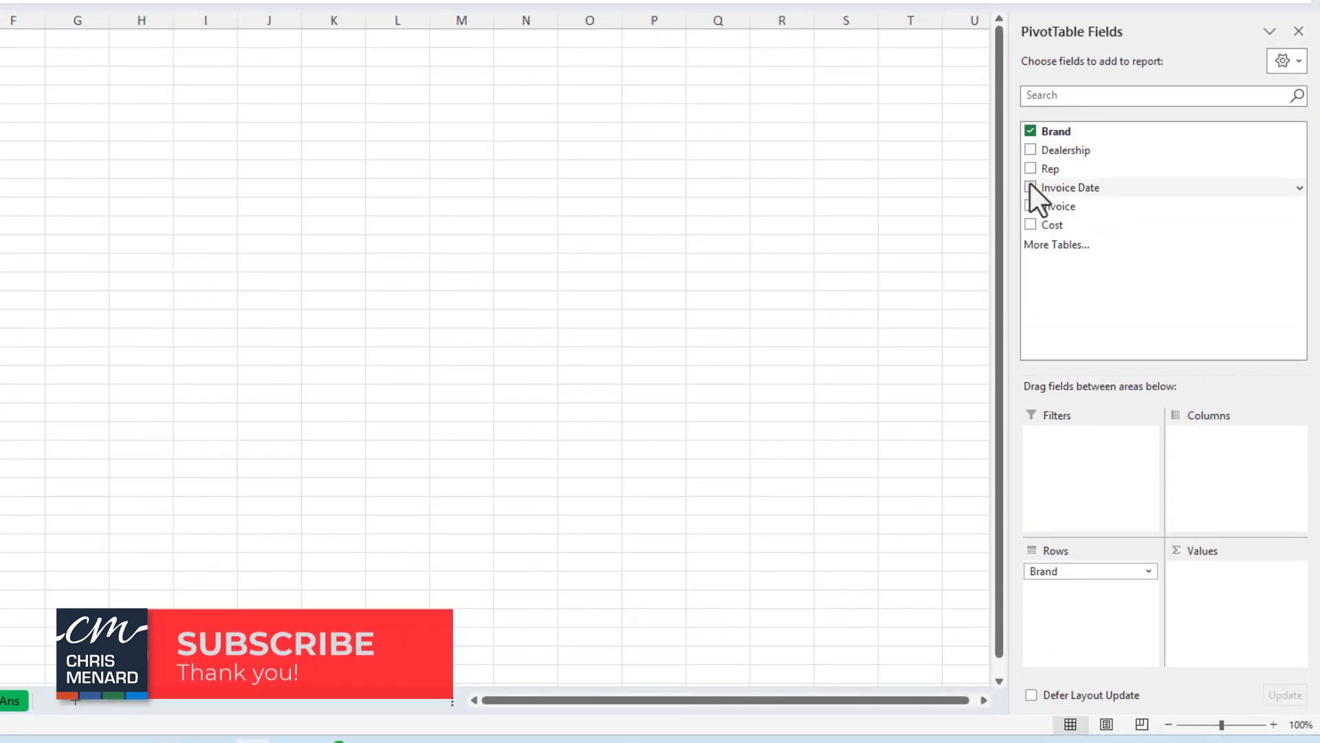
click(1030, 168)
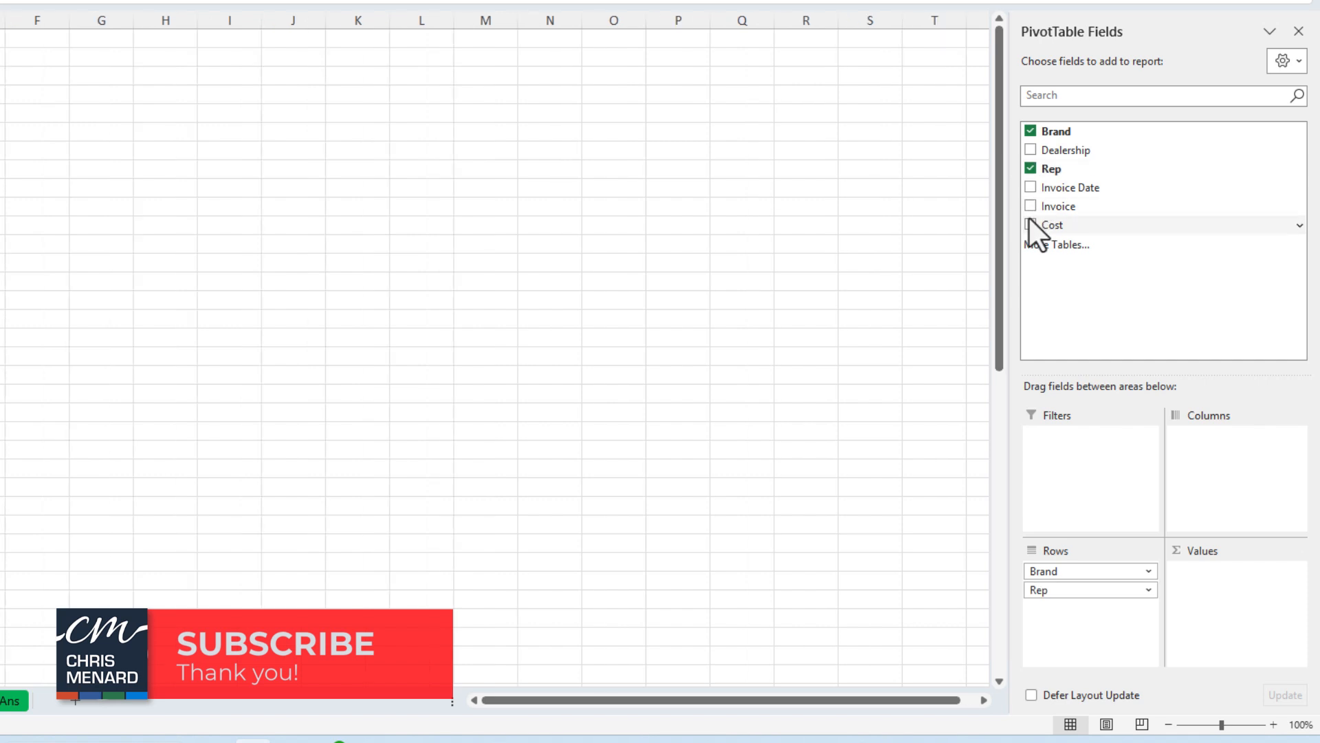
click(1031, 206)
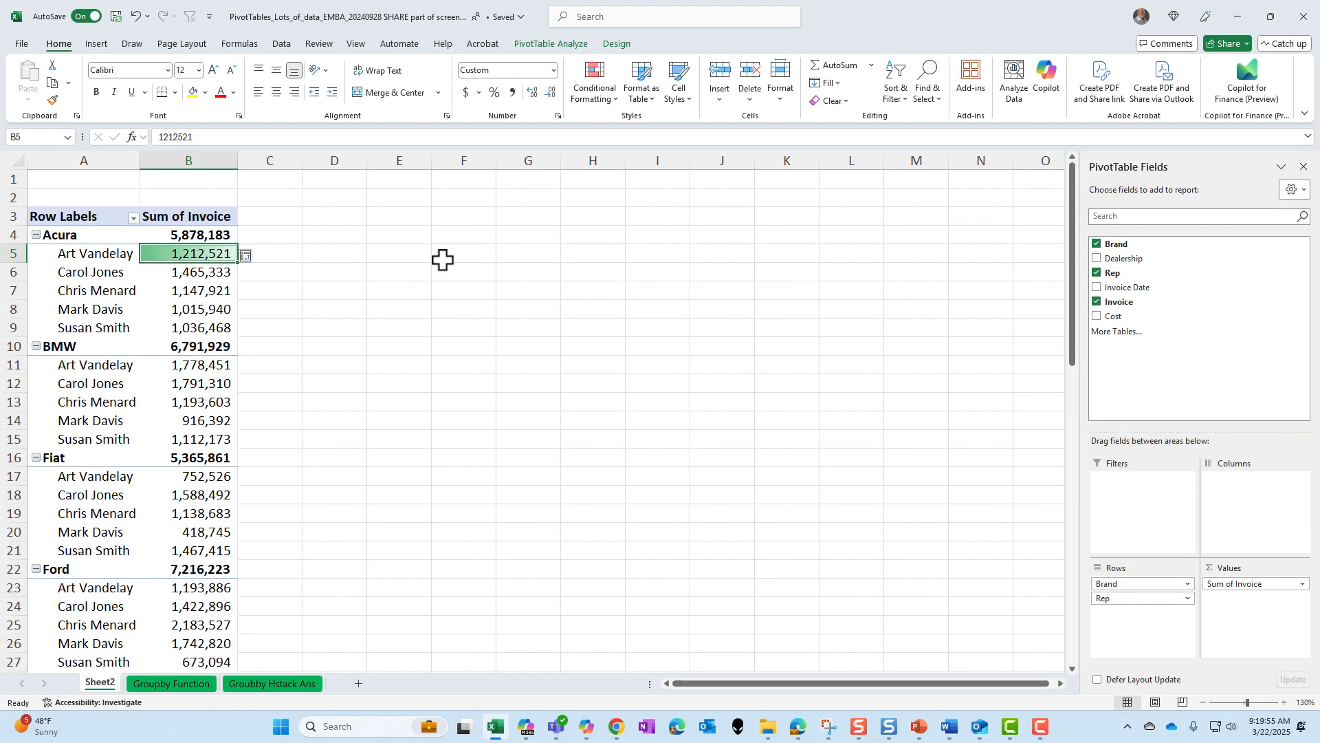
mouse_move(226, 272)
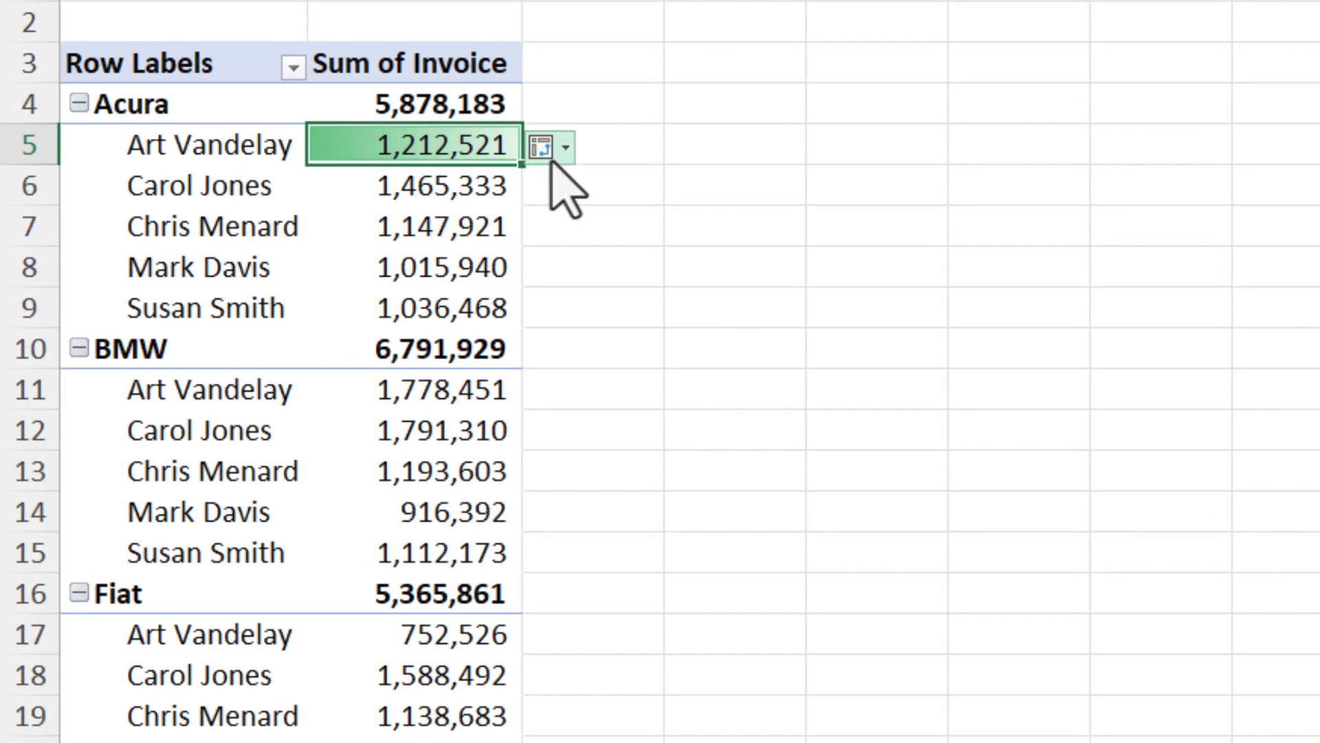
mouse_move(557, 154)
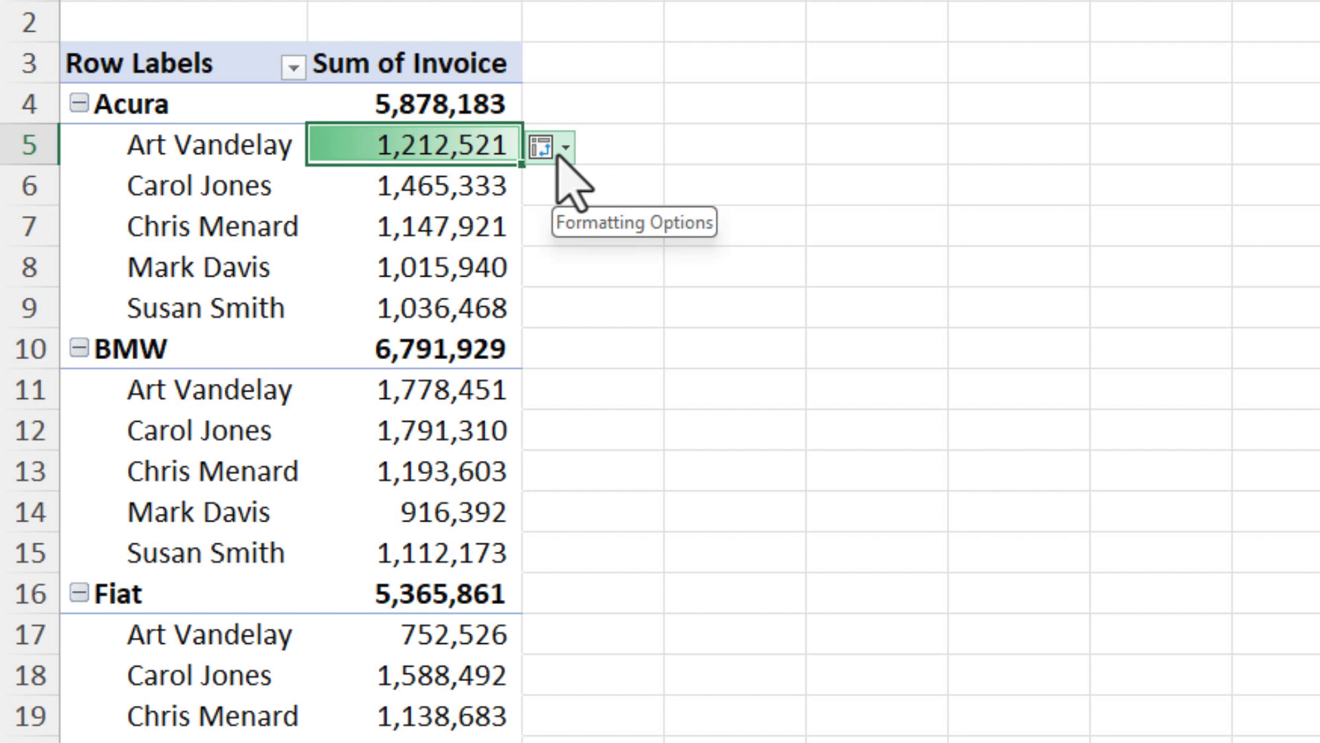
Apply the data bar rule to all cells showing Sum of Invoice values, subtotals included.
click(565, 147)
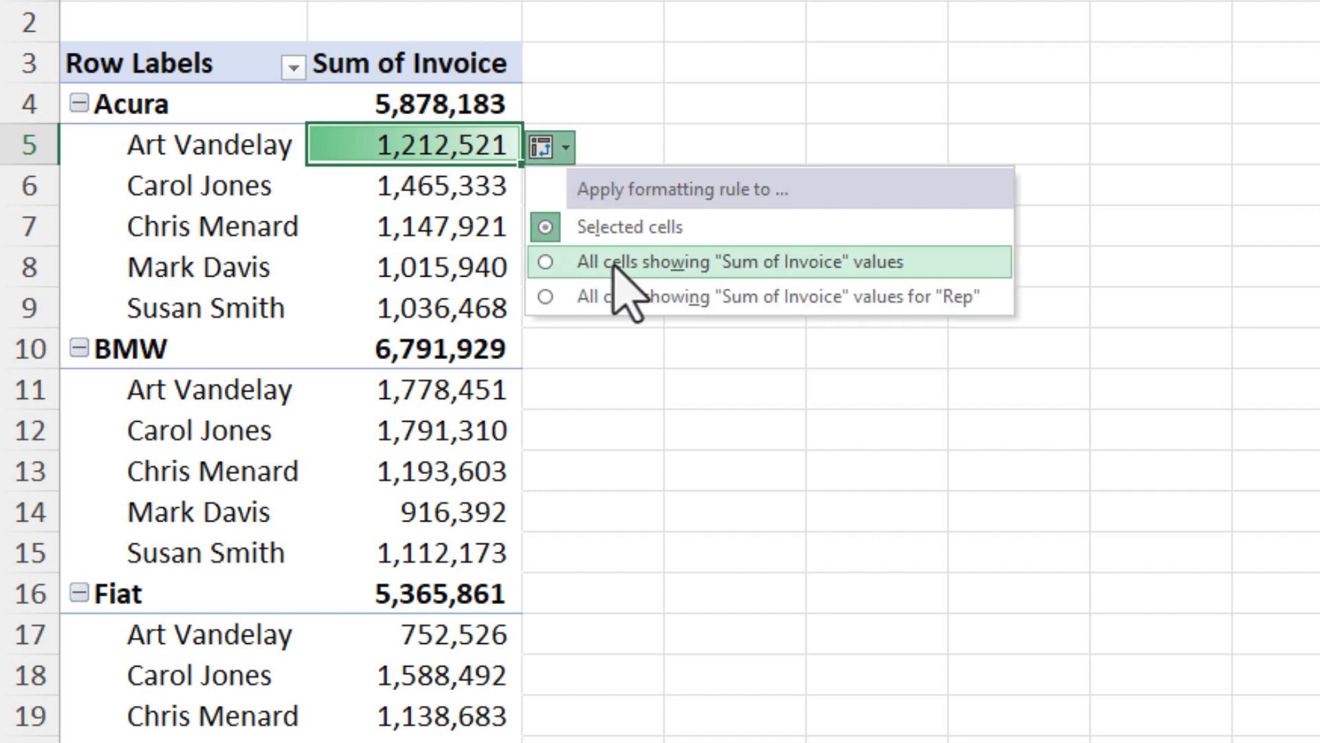
mouse_move(641, 296)
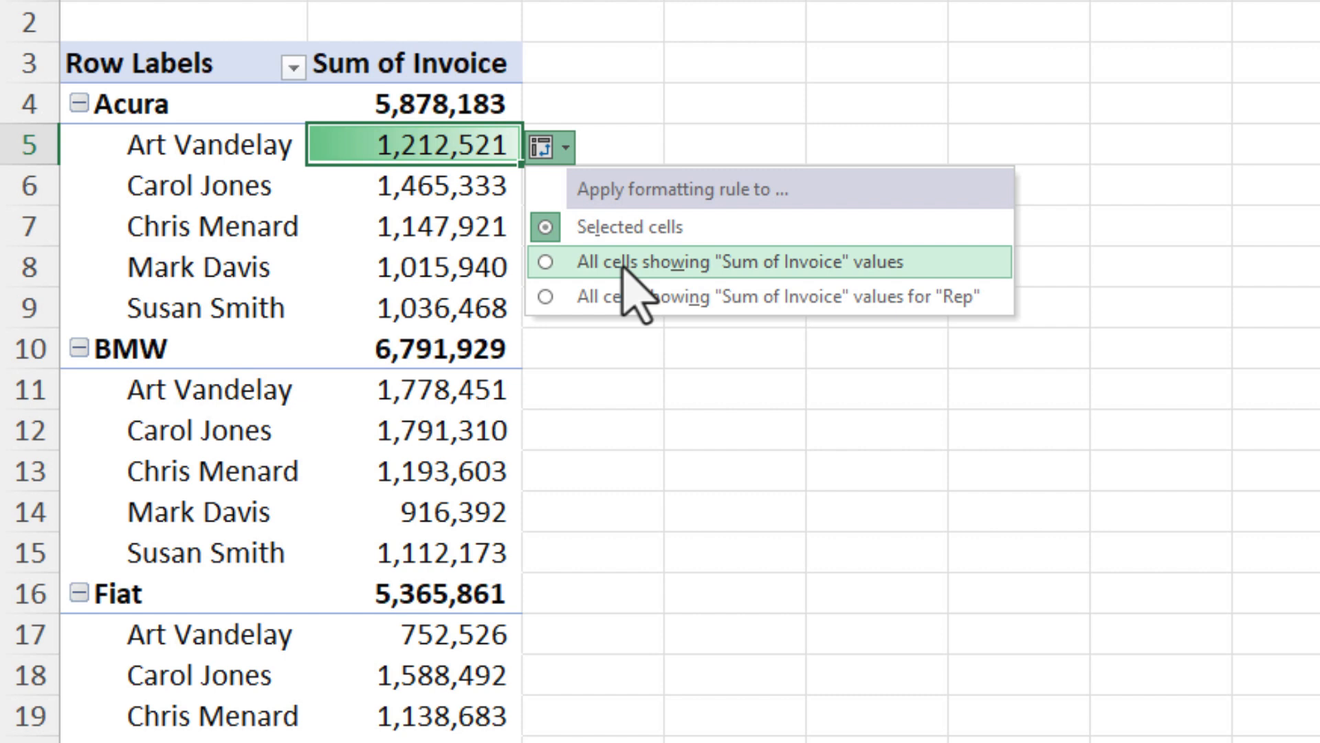
click(720, 262)
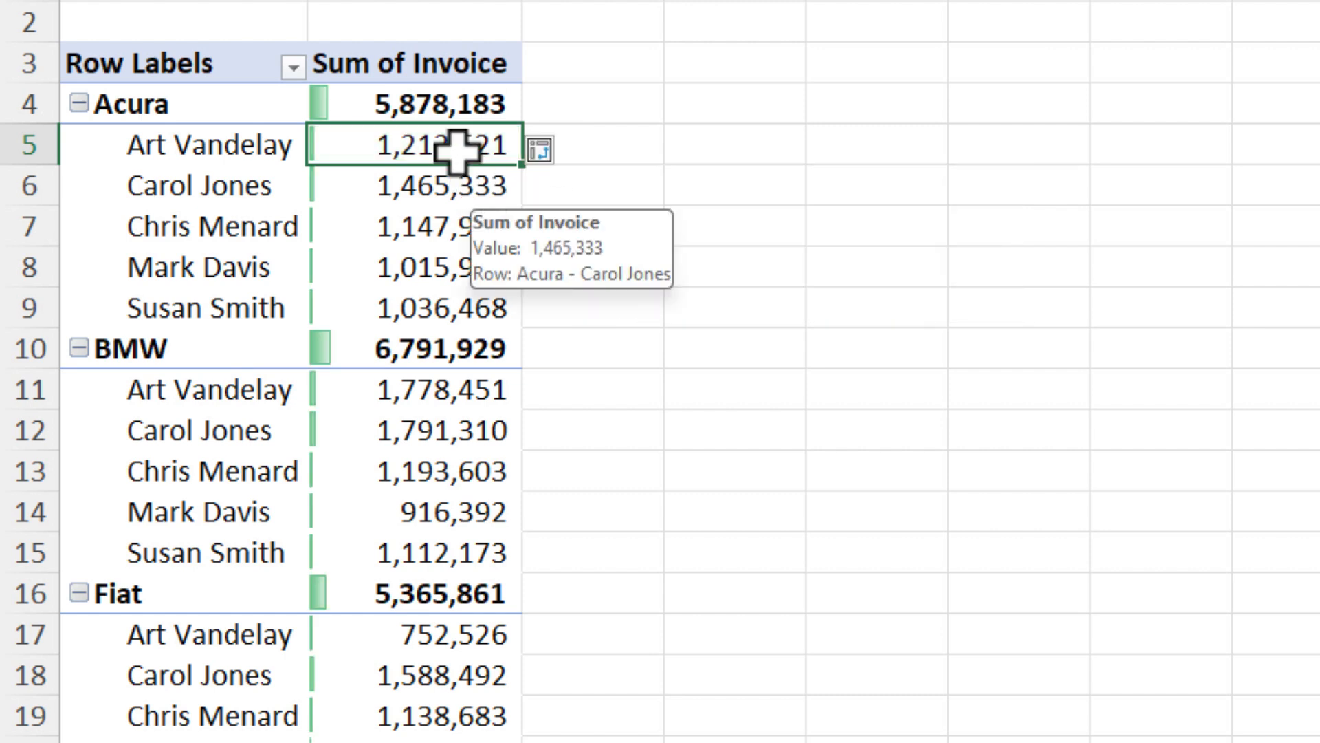
mouse_move(445, 107)
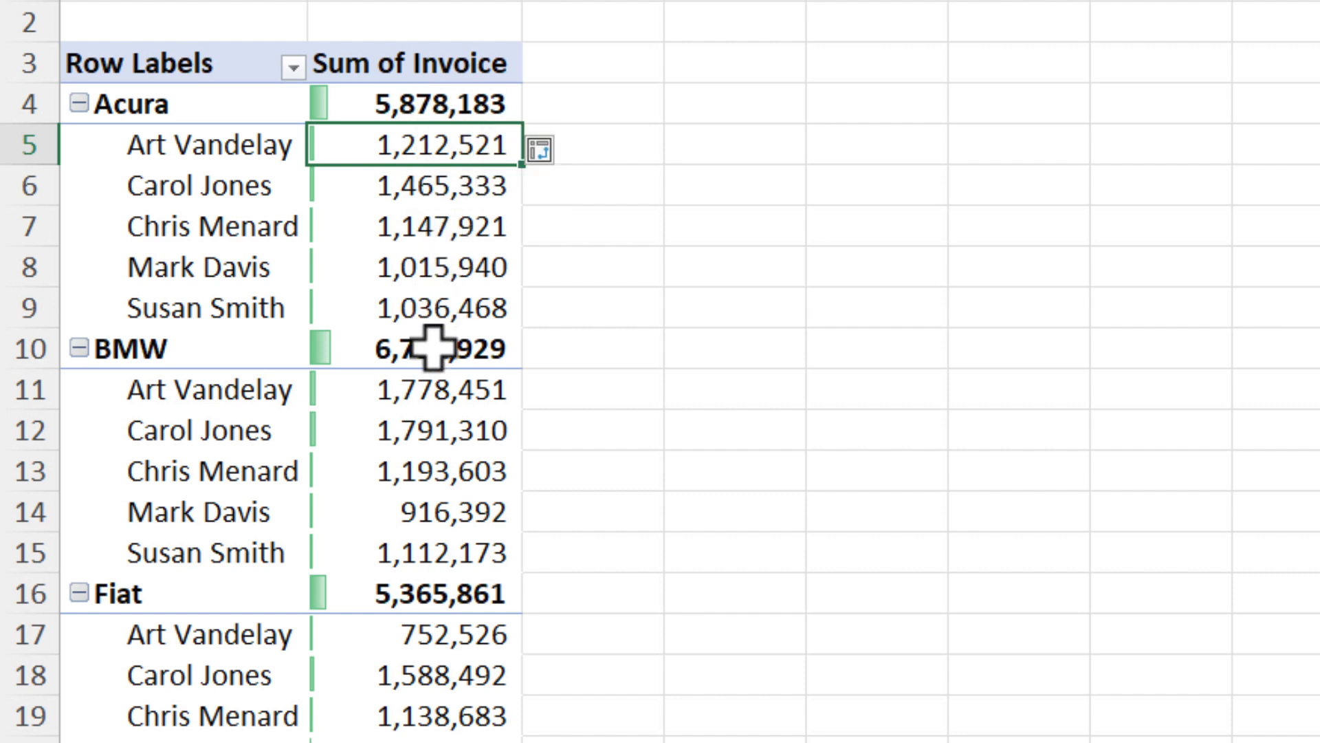
mouse_move(563, 149)
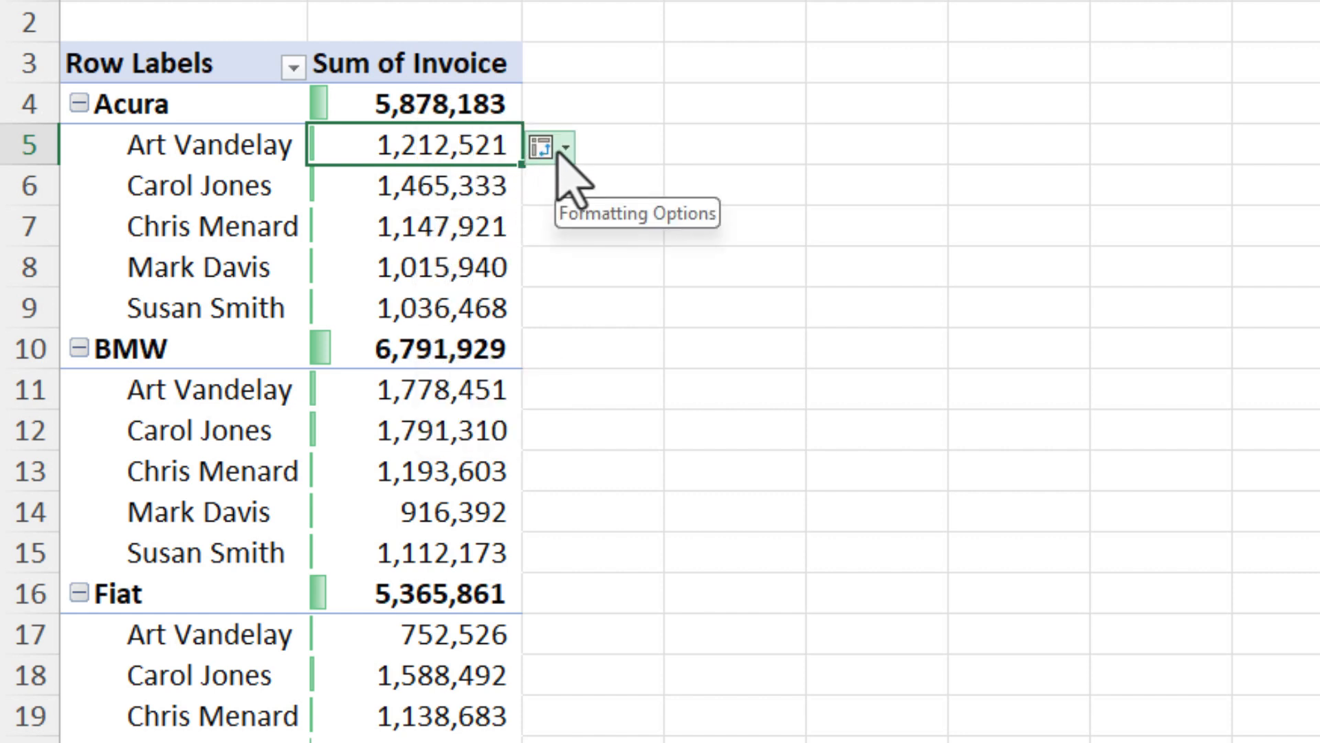
Limit the data bars to Sum of Invoice values for Rep only and review the rows below.
click(566, 147)
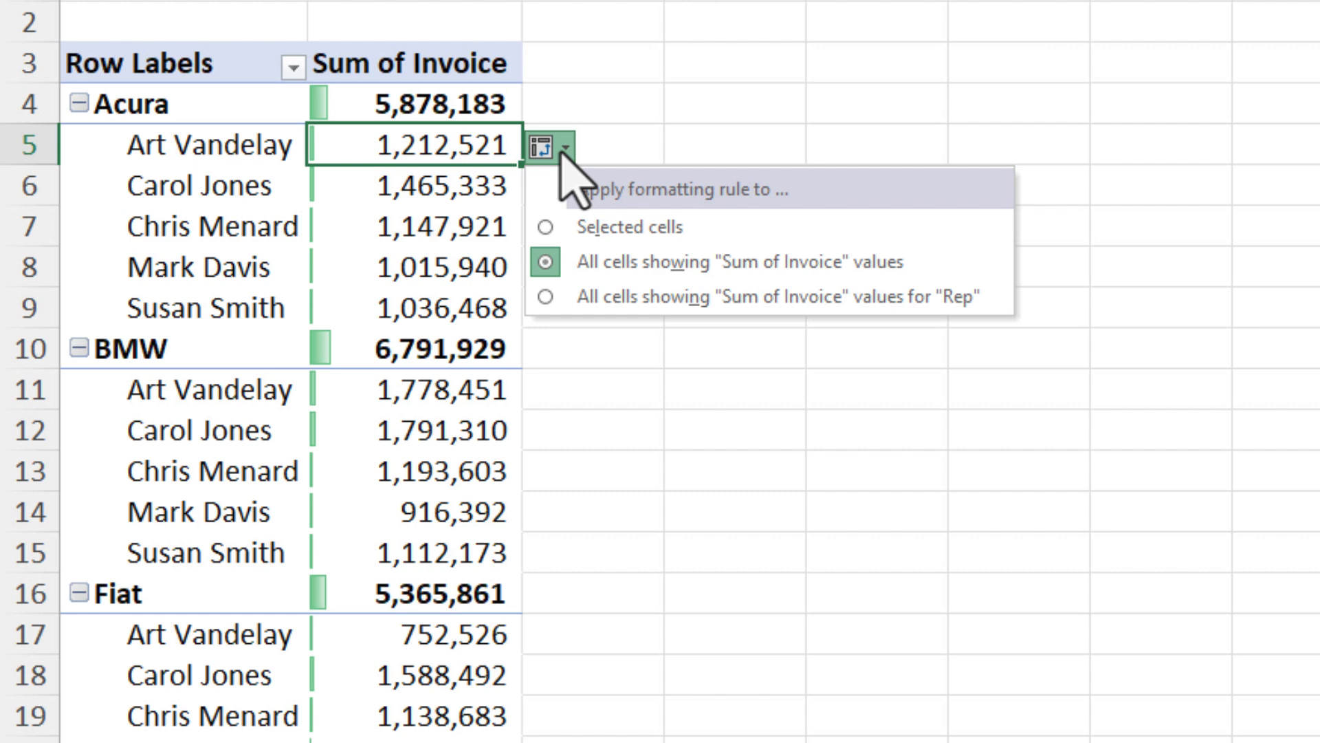
mouse_move(594, 317)
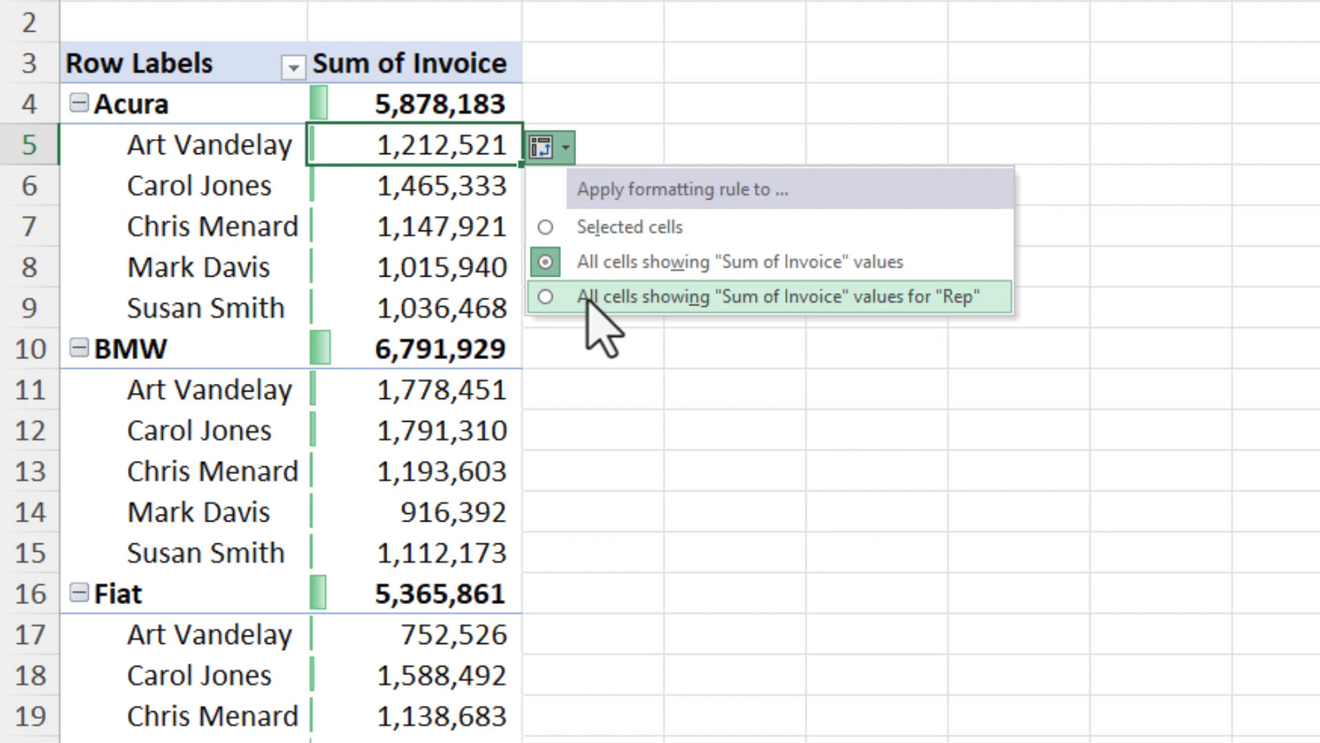
click(740, 297)
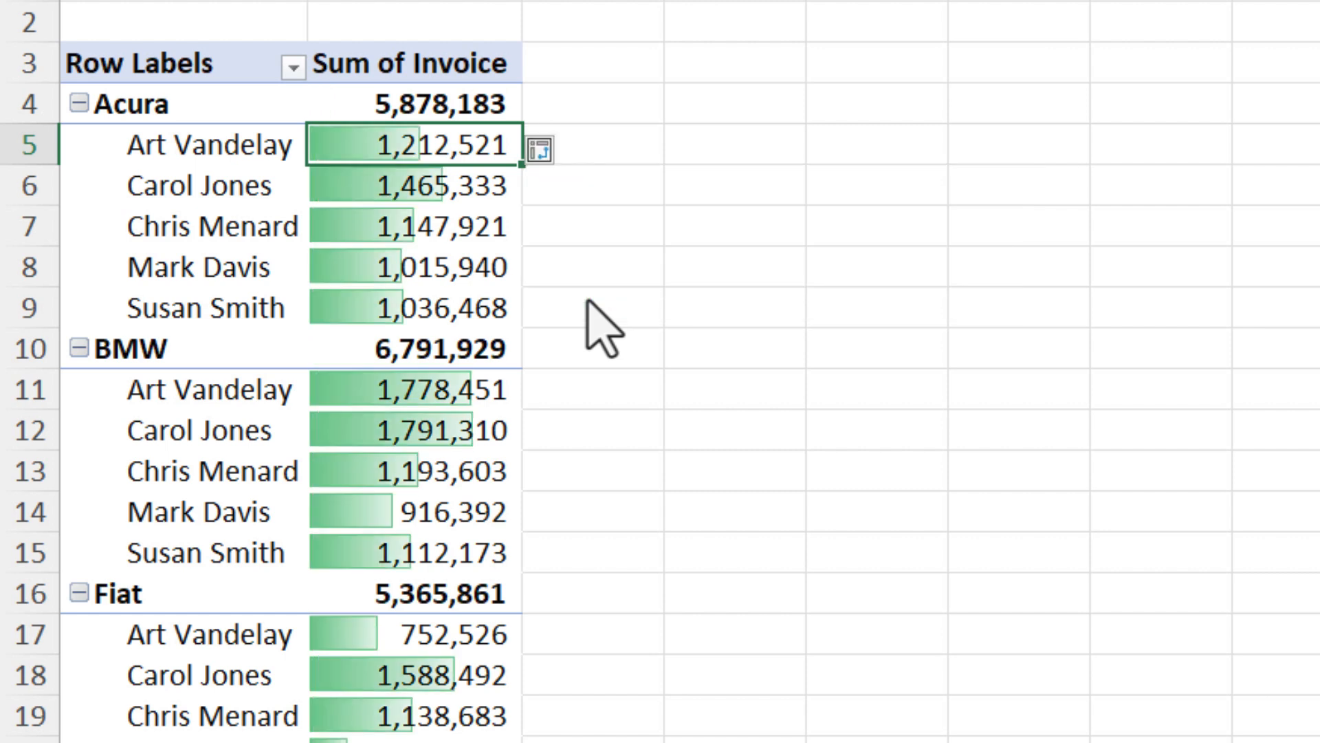
mouse_move(648, 283)
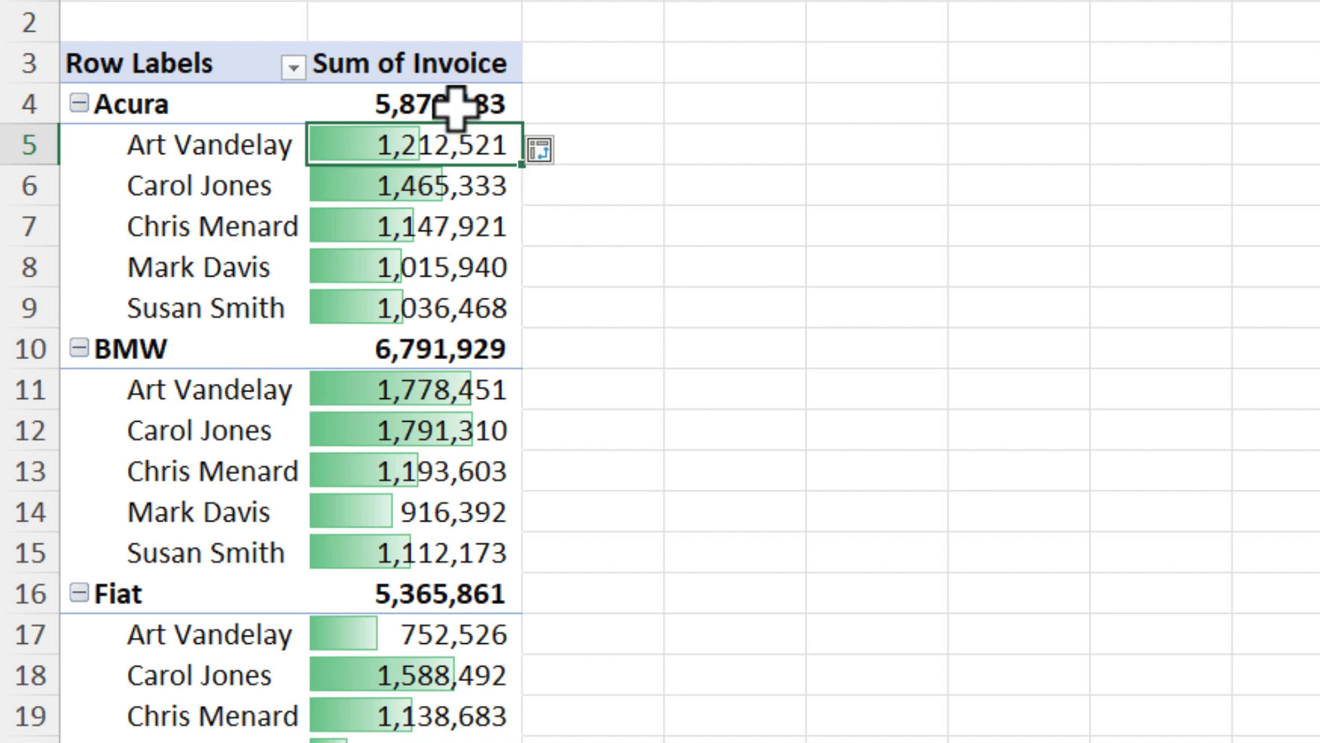
mouse_move(732, 323)
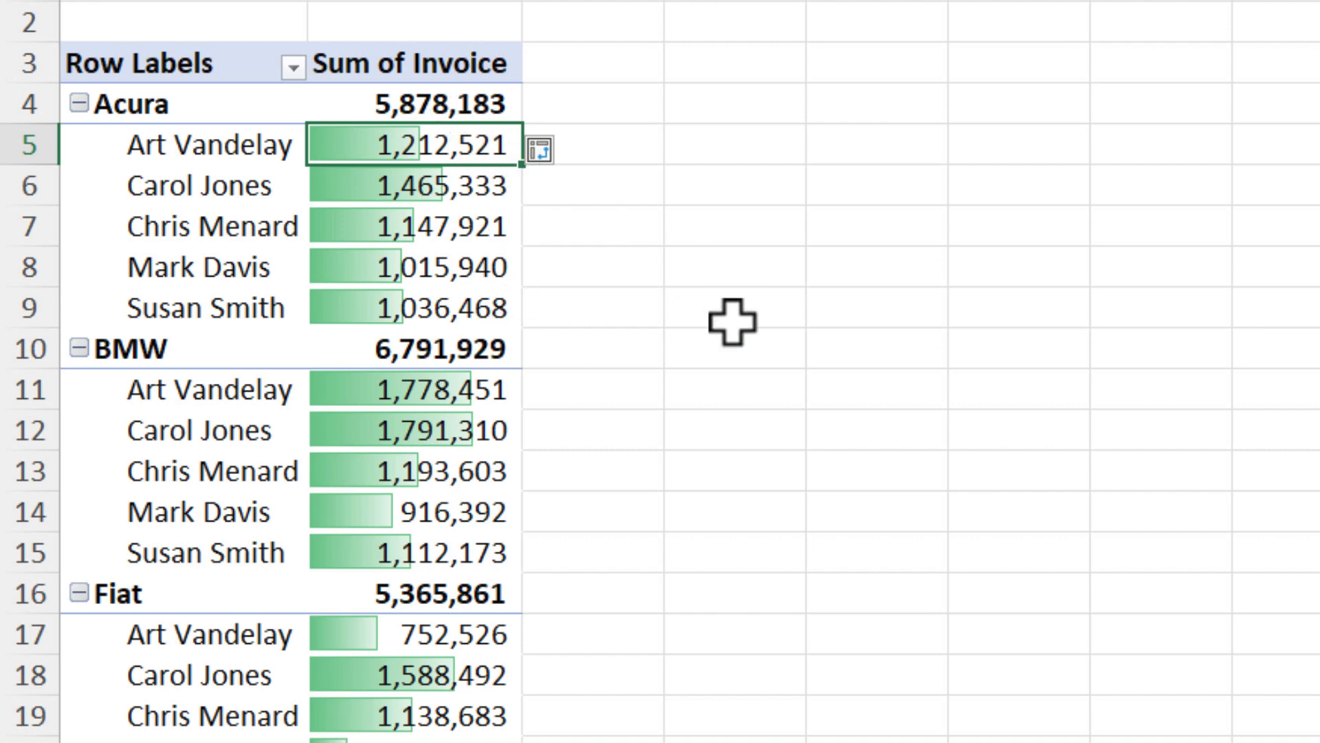
mouse_move(806, 319)
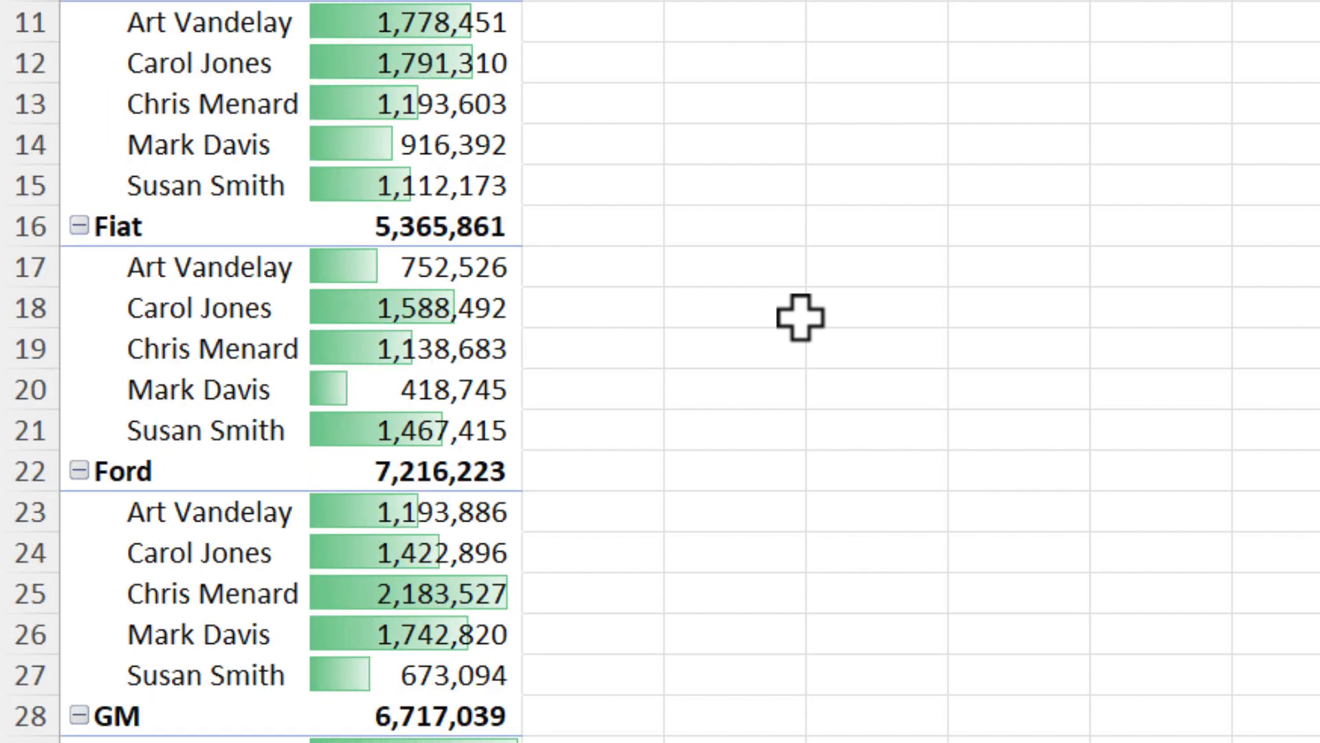
scroll(down, 3)
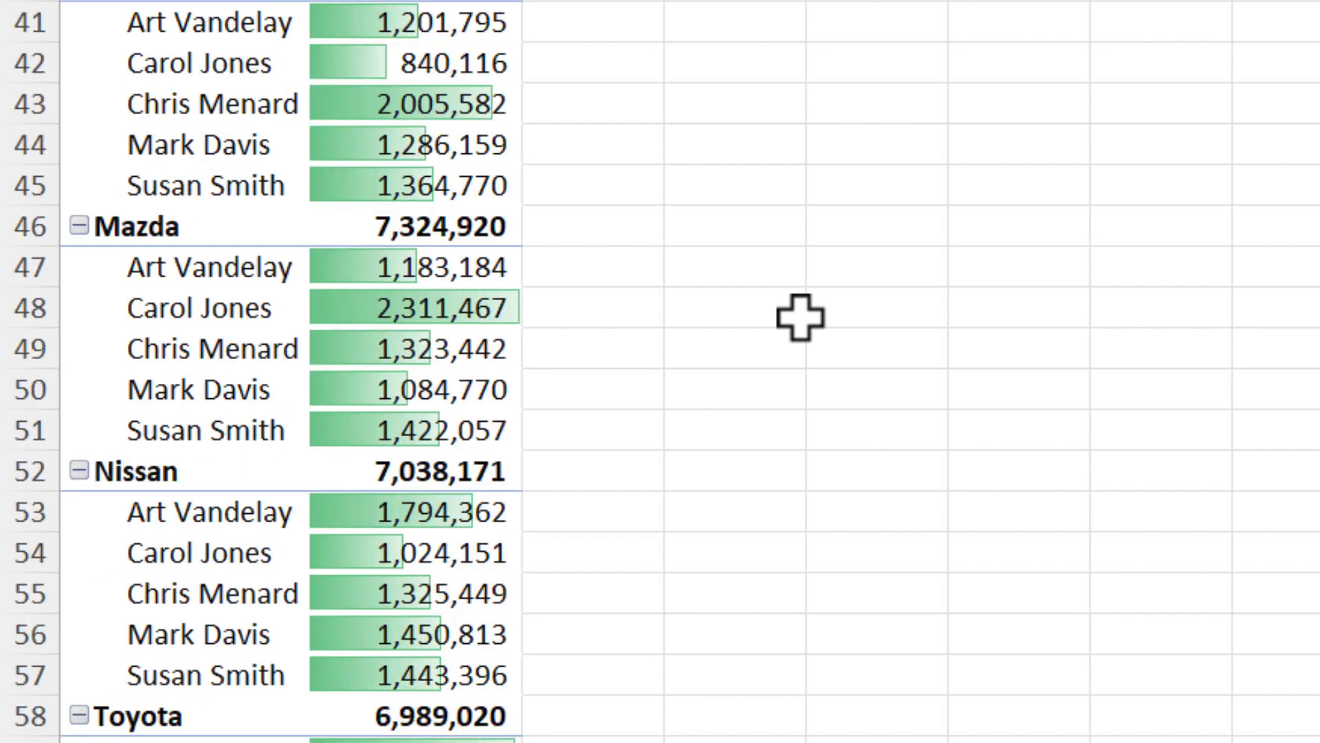
scroll(down, 3)
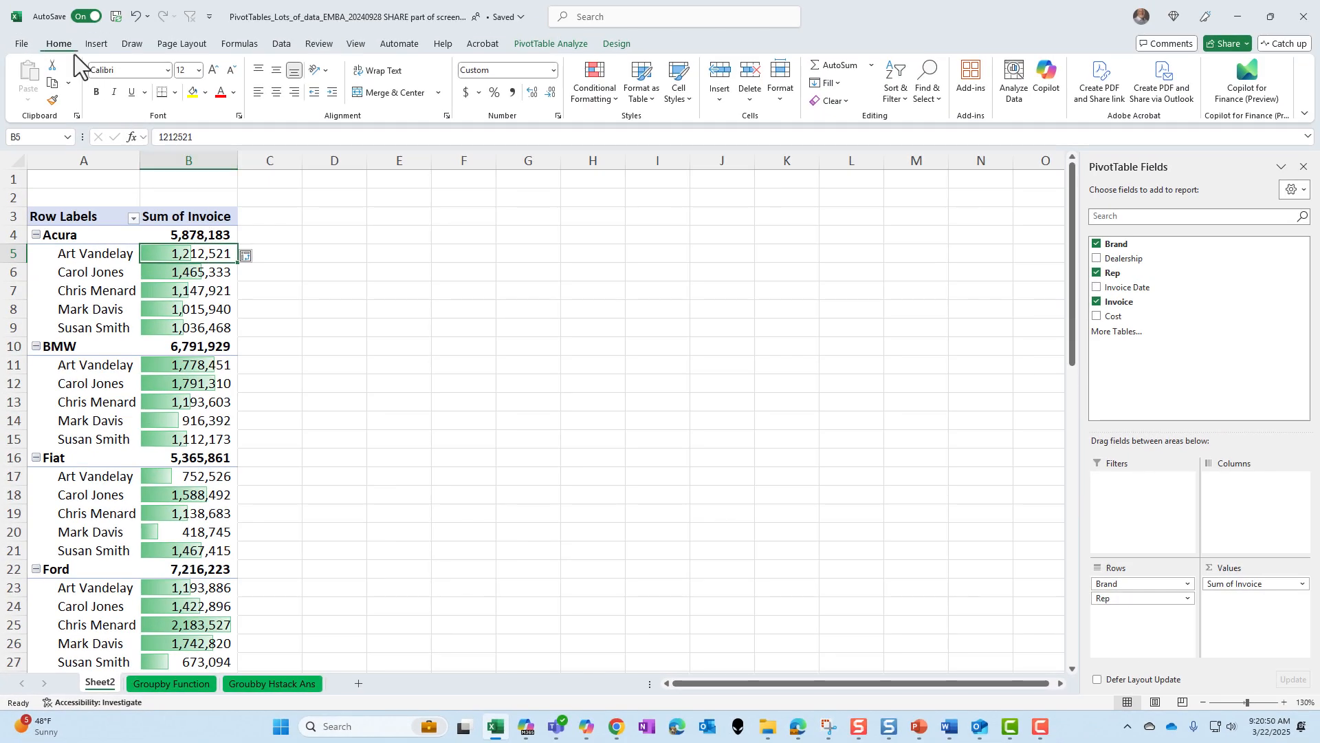
Edit the data bar rule via Manage Rules to Show Bar Only, hiding the rep invoice numbers.
click(594, 81)
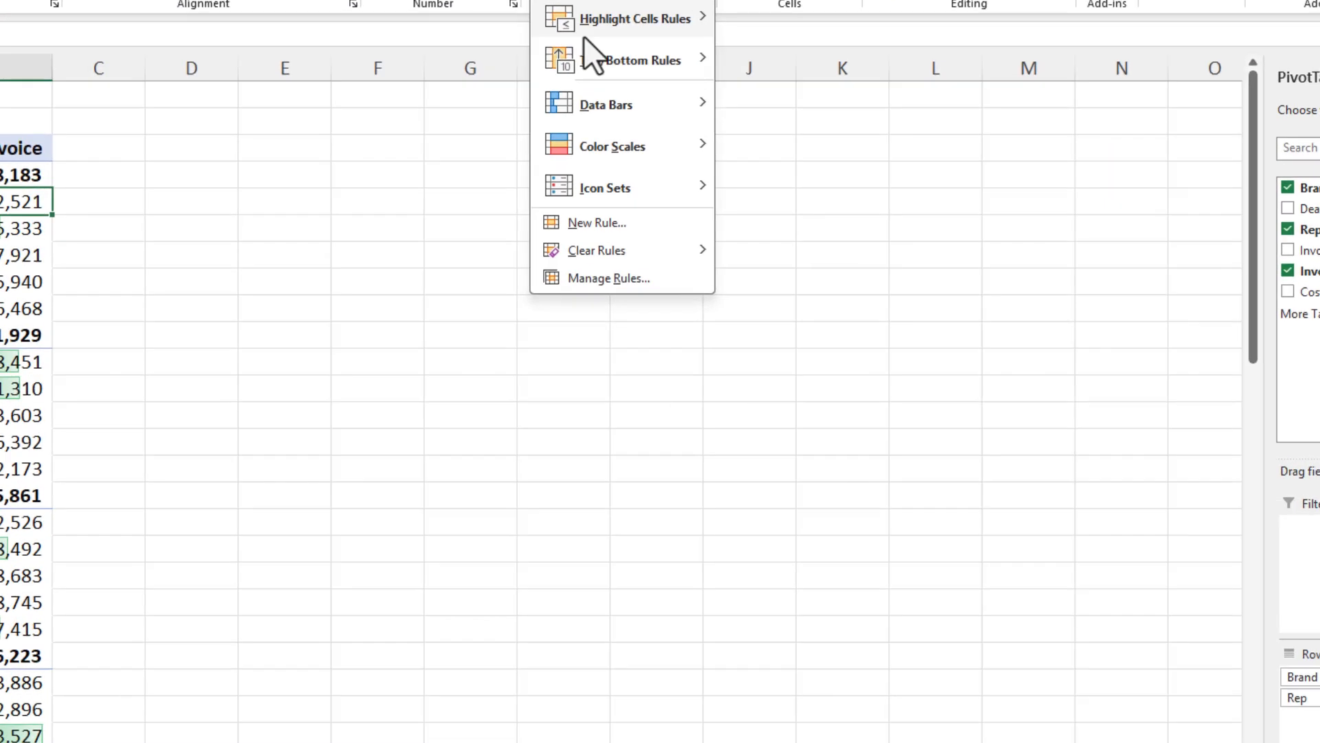
click(608, 278)
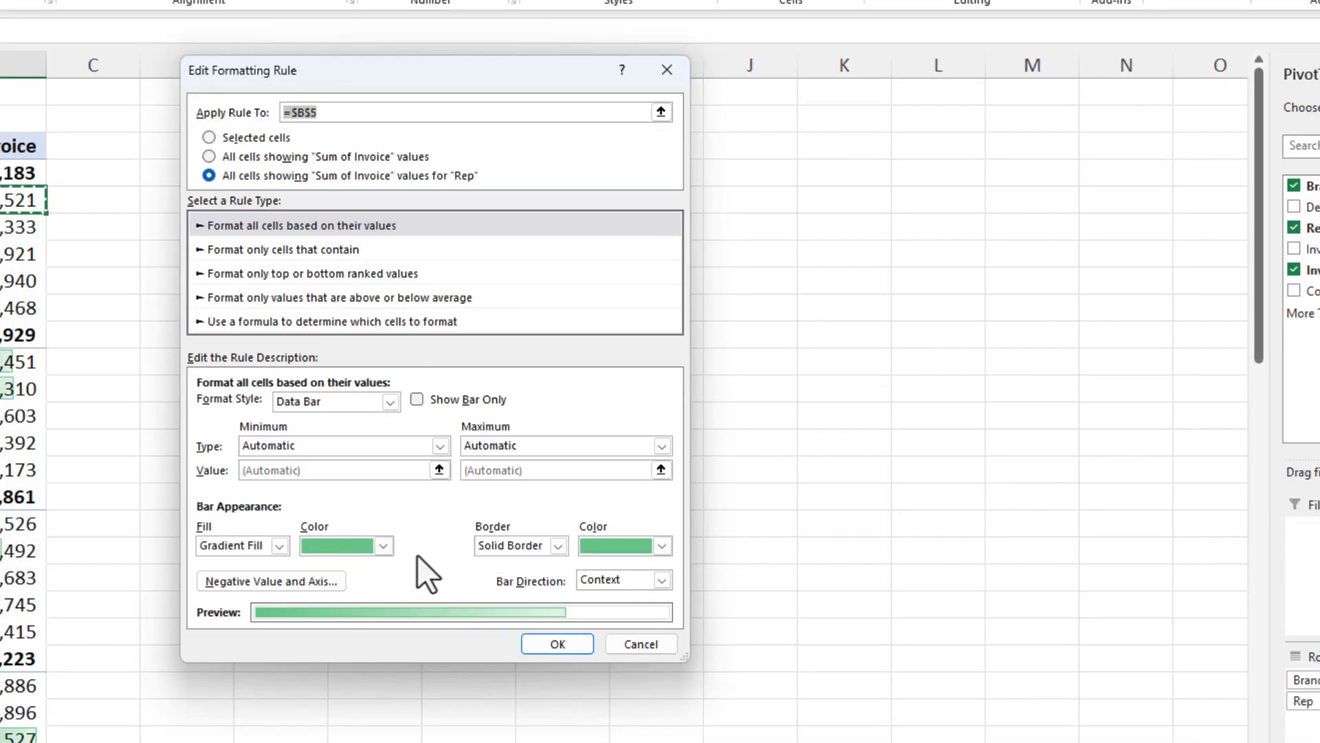
mouse_move(535, 487)
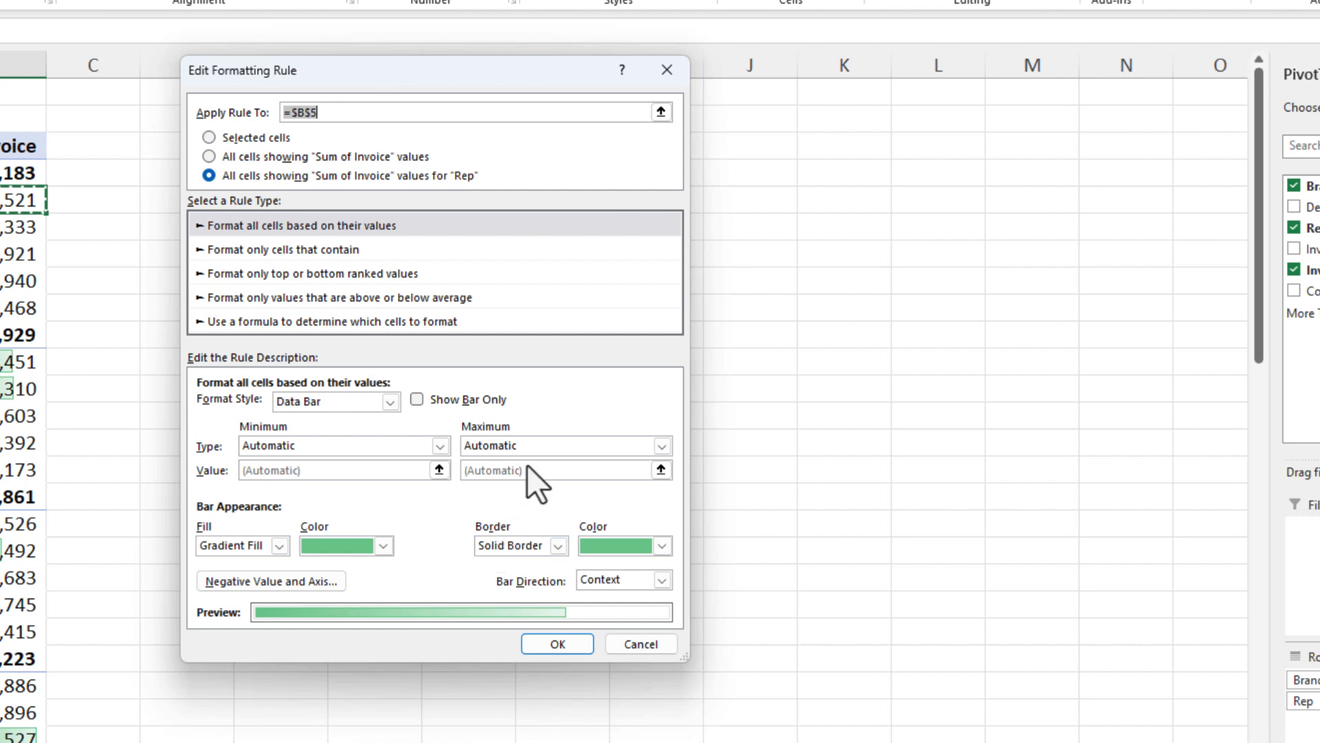
click(417, 399)
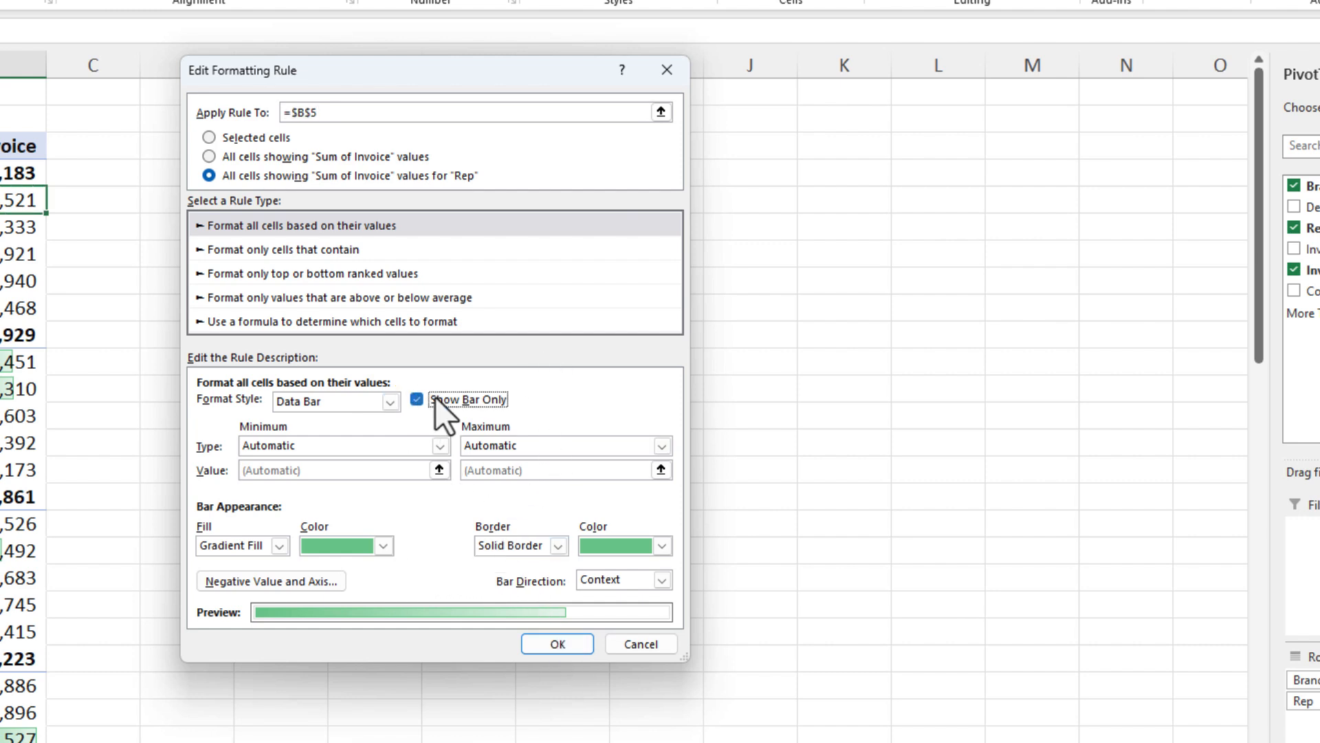
click(557, 644)
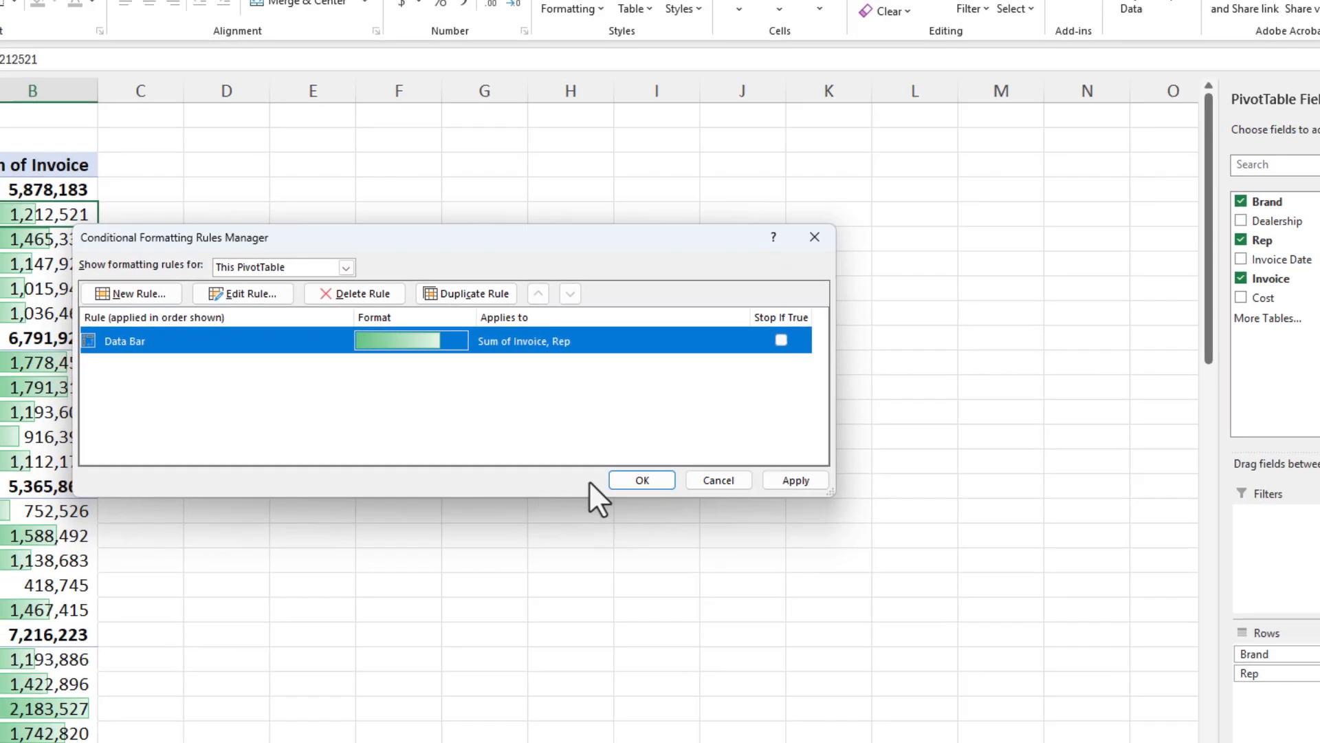
click(641, 480)
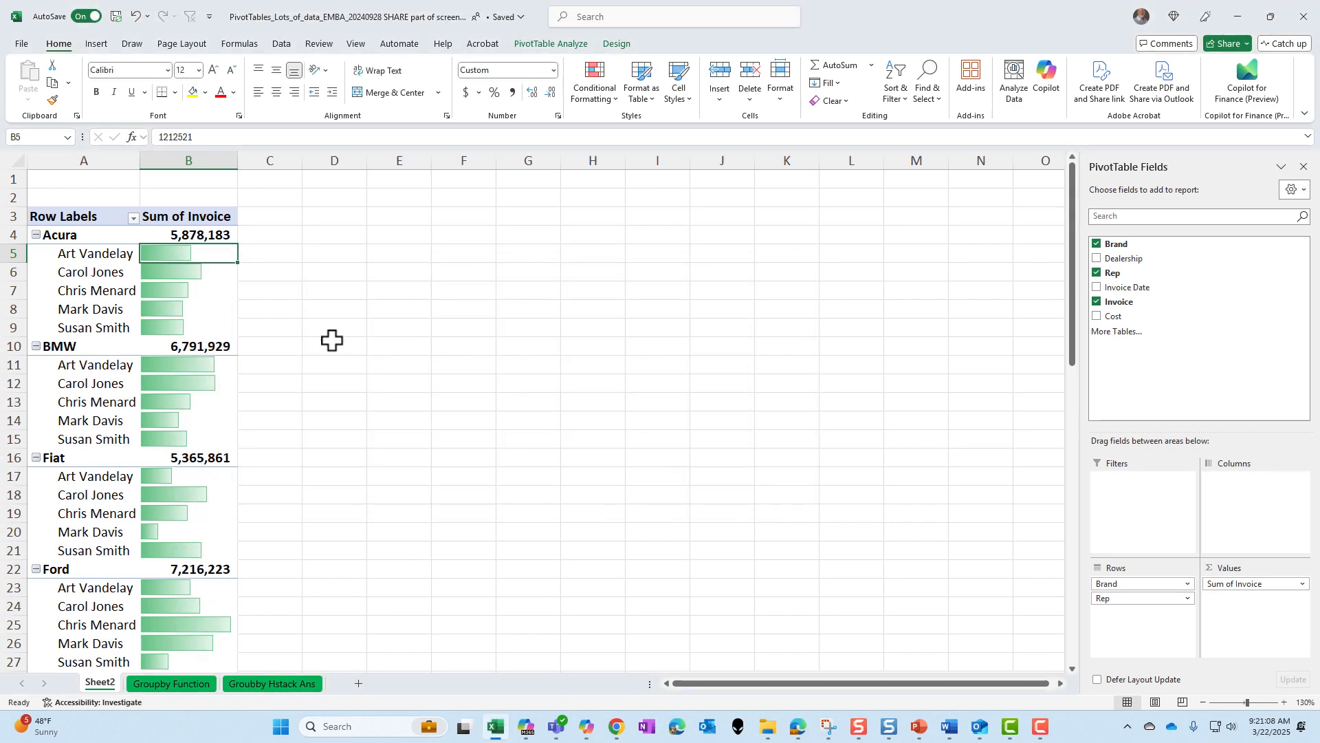
mouse_move(177, 36)
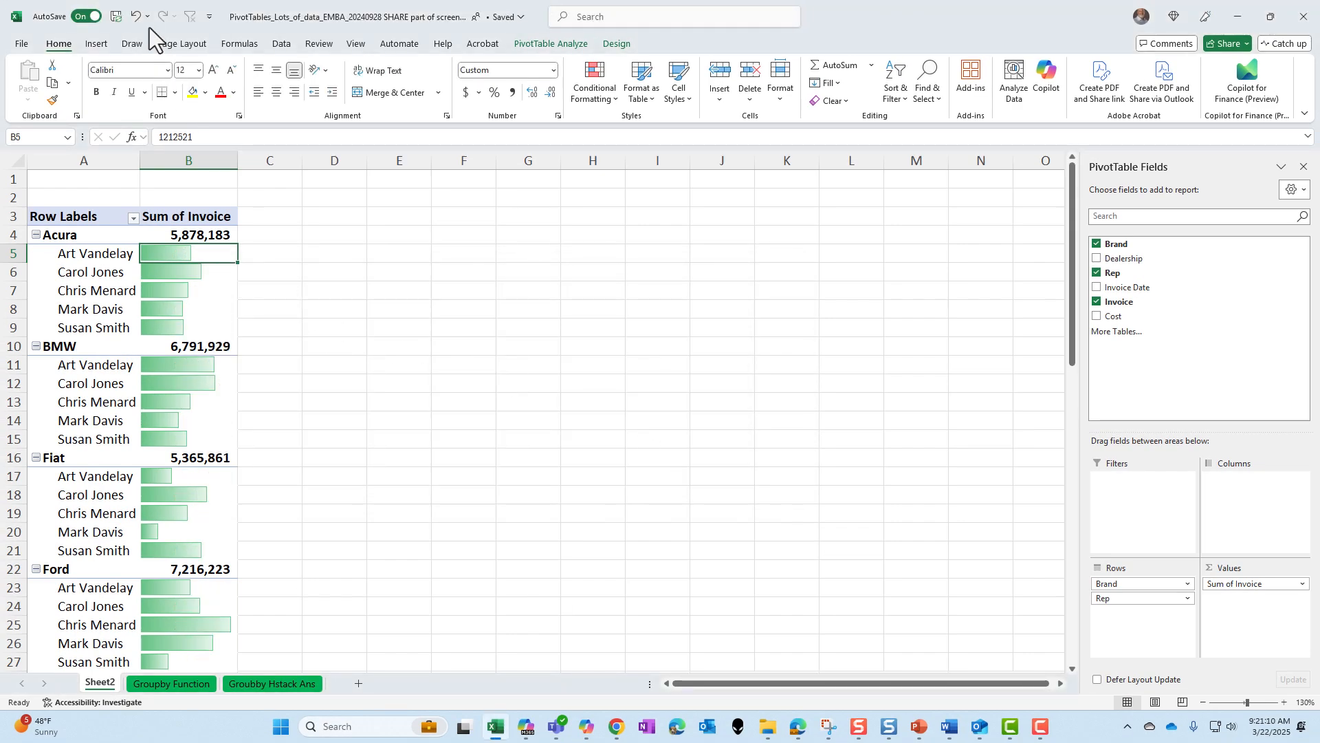